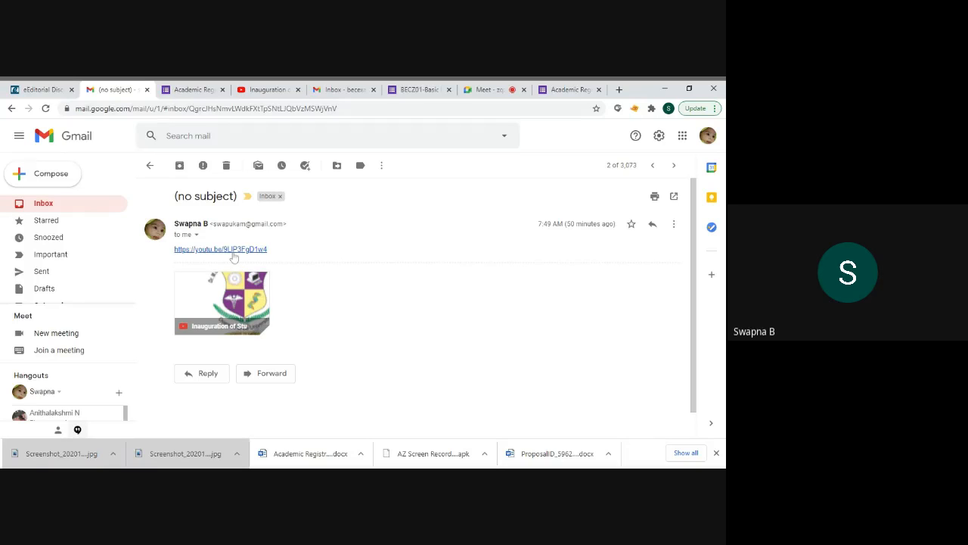
Open the emailed youtu.be link to the Student Induction Program live stream
click(220, 249)
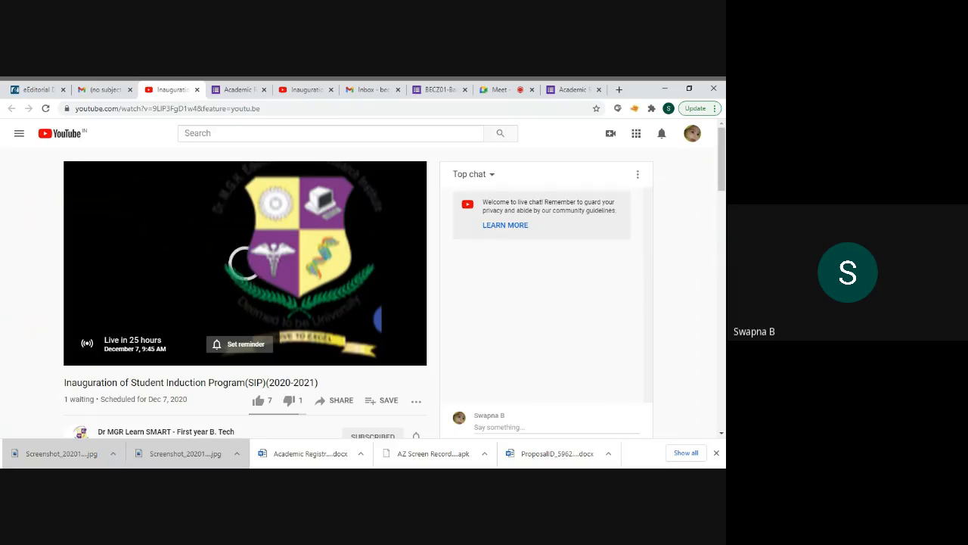
mouse_move(520, 294)
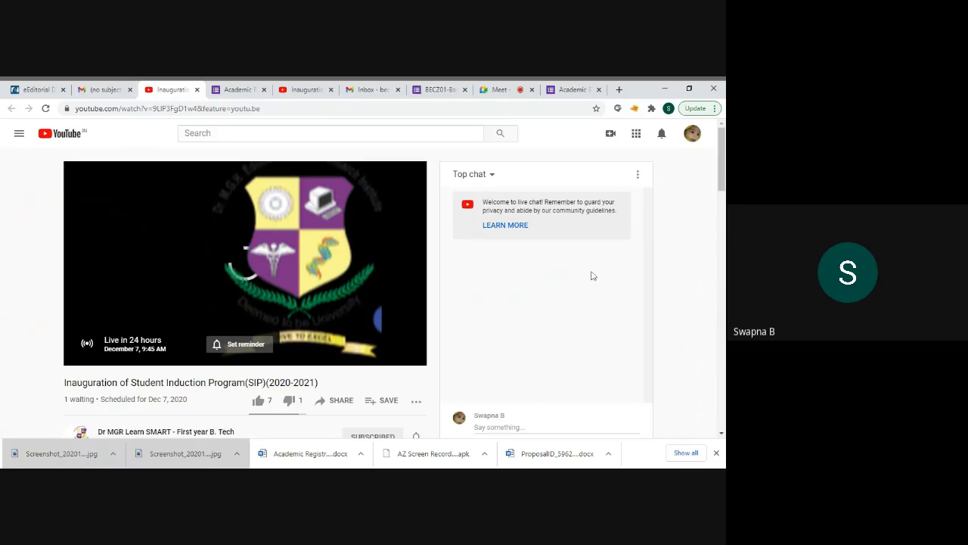
mouse_move(676, 265)
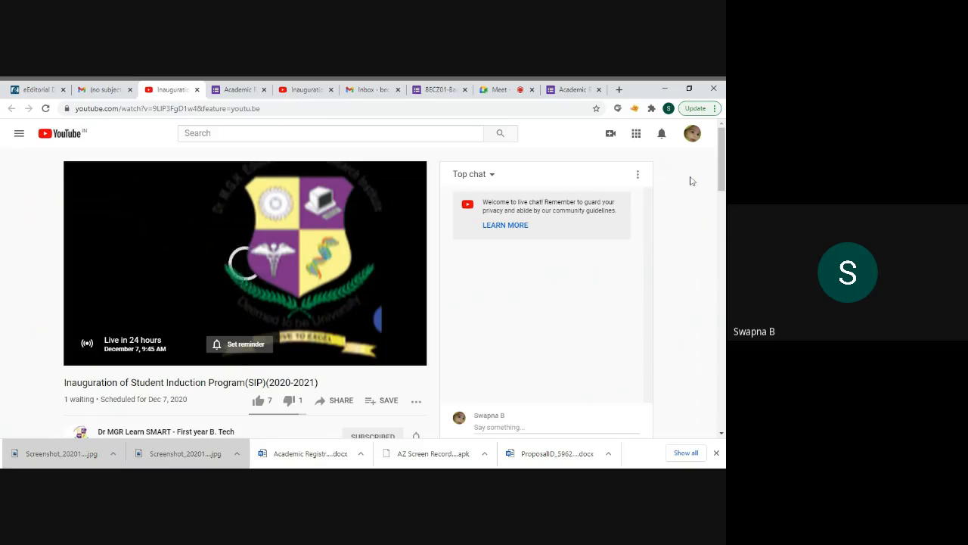
mouse_move(680, 148)
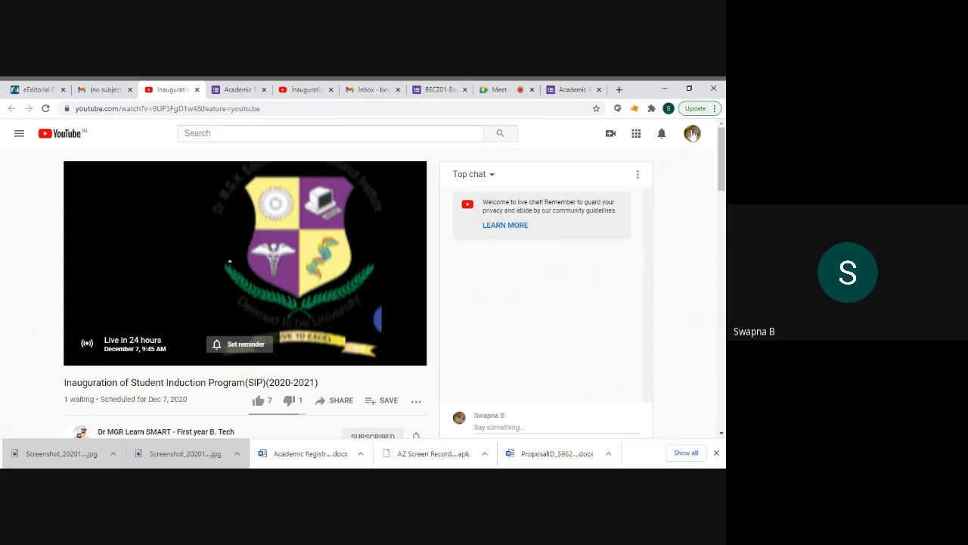
click(691, 133)
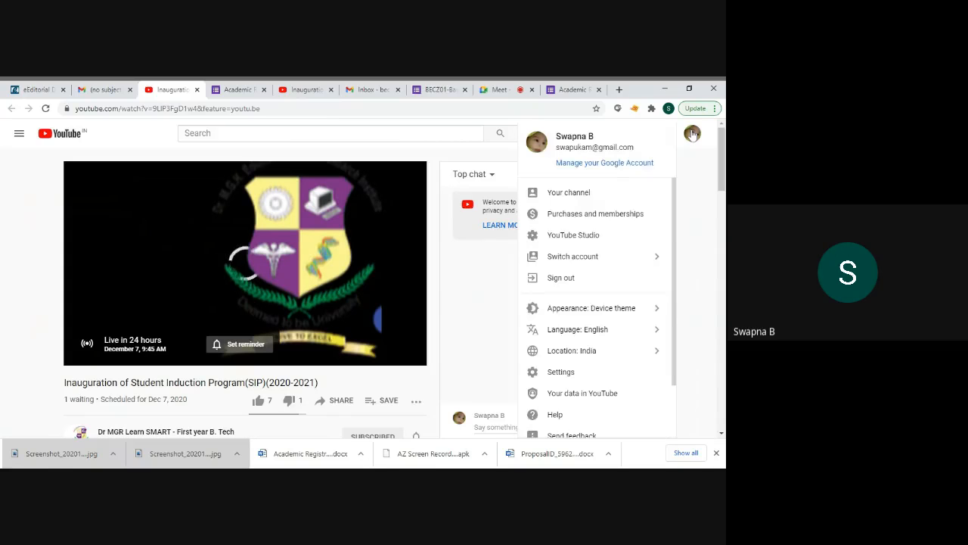
mouse_move(692, 134)
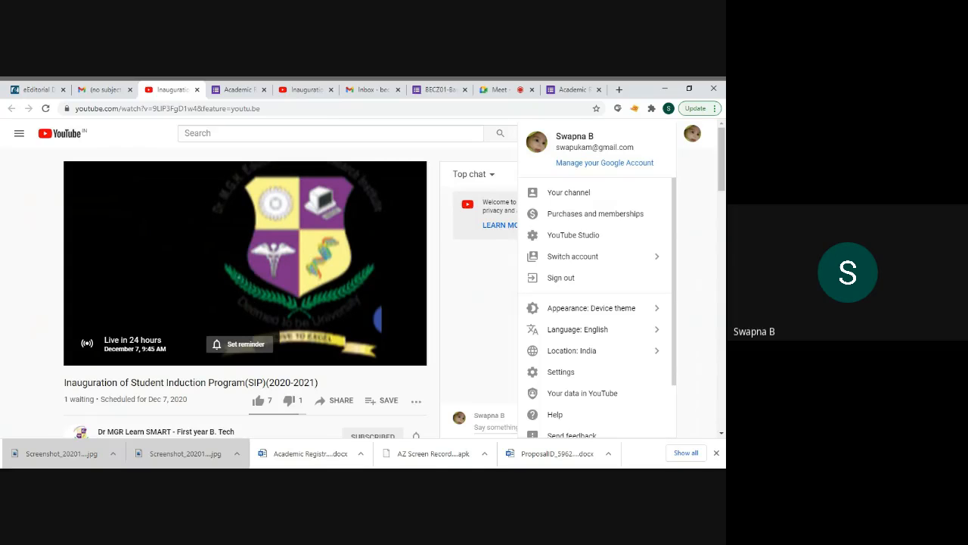
mouse_move(632, 186)
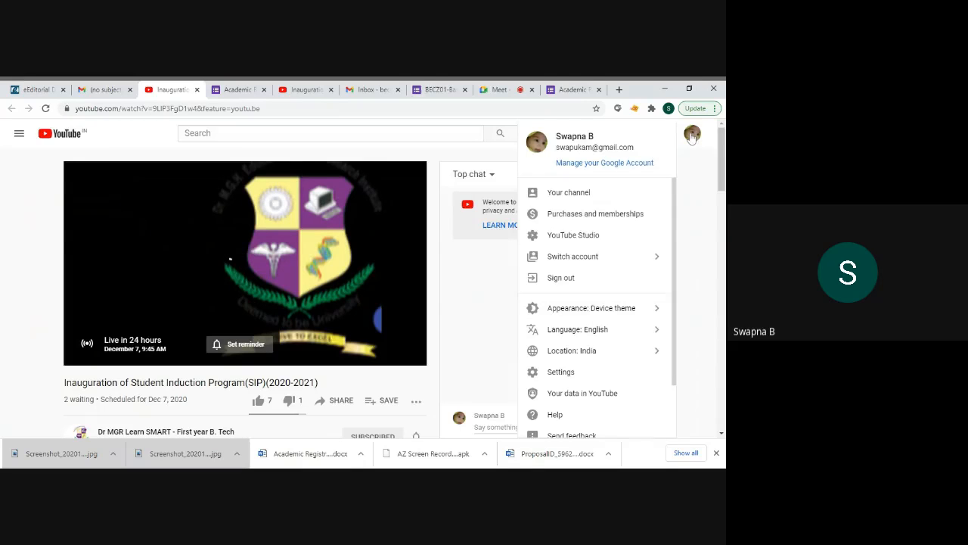
click(552, 335)
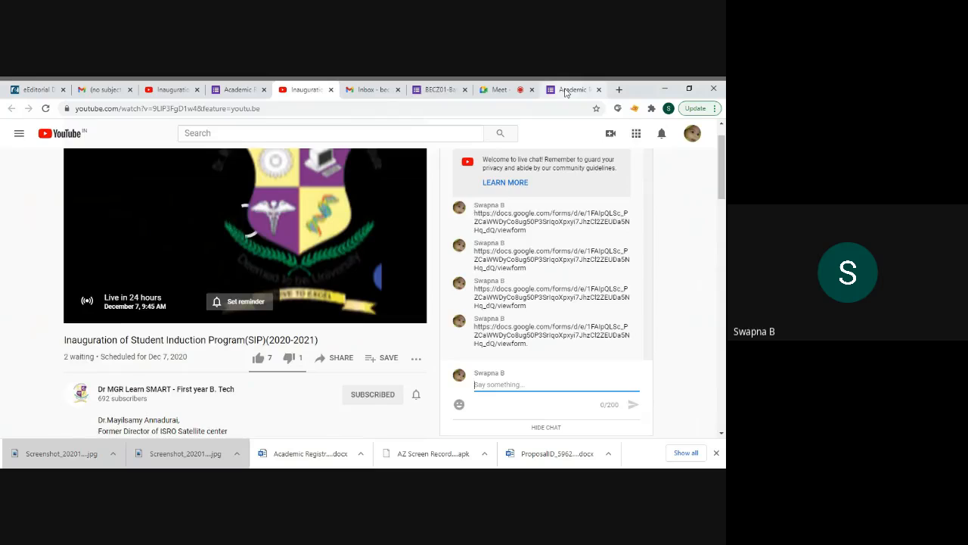
Switch to the Academic Registration B.Tech (2020-2021) form tab
click(575, 90)
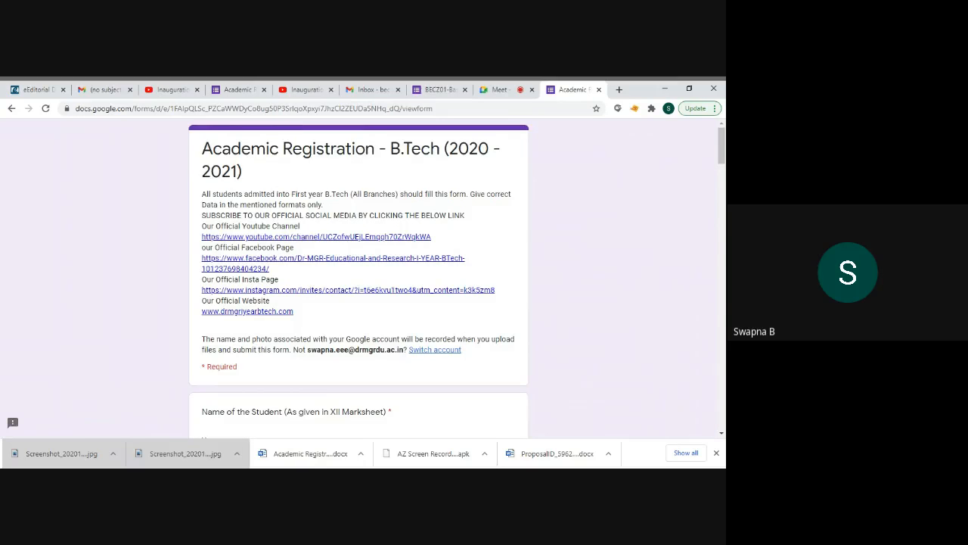
Scroll through the registration form to the WhatsApp group links and Submit button
scroll(down, 3)
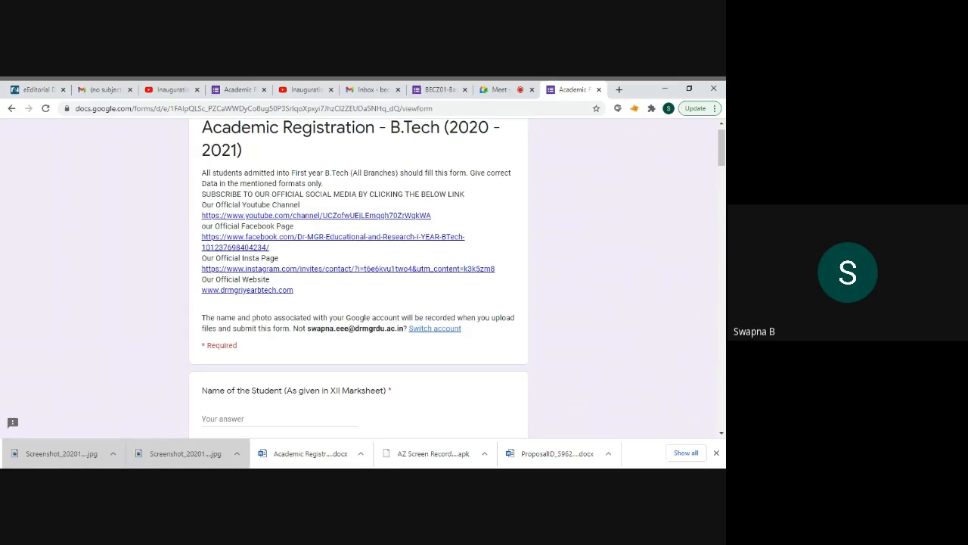
scroll(up, 3)
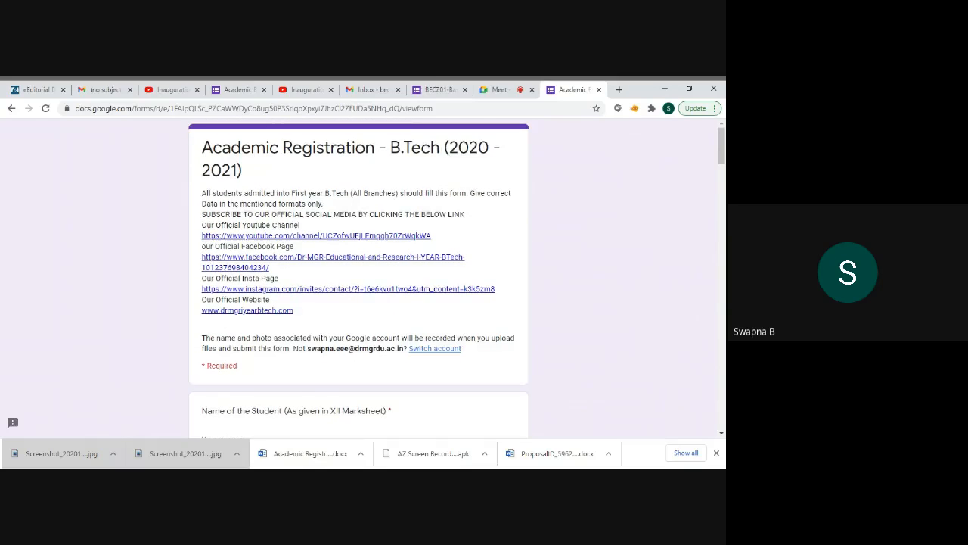
scroll(down, 3)
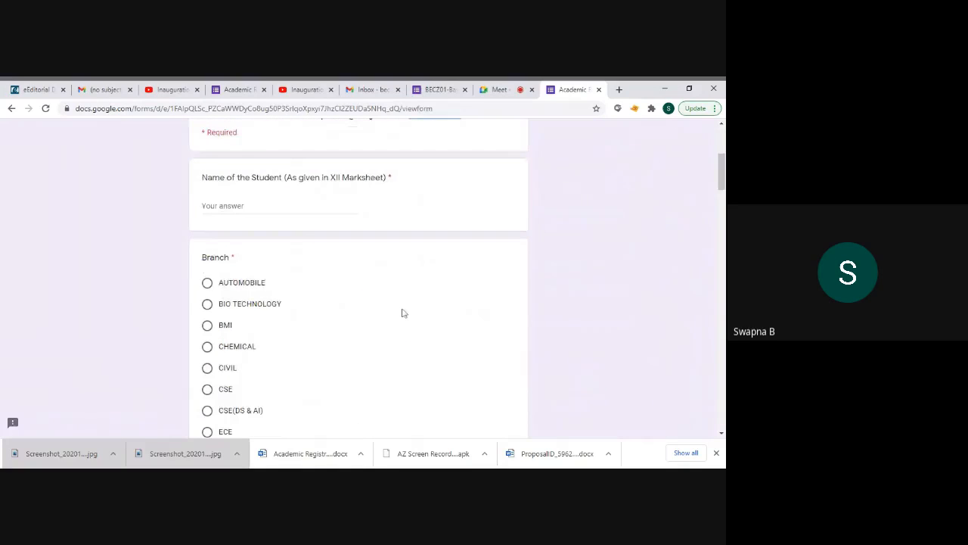
scroll(down, 3)
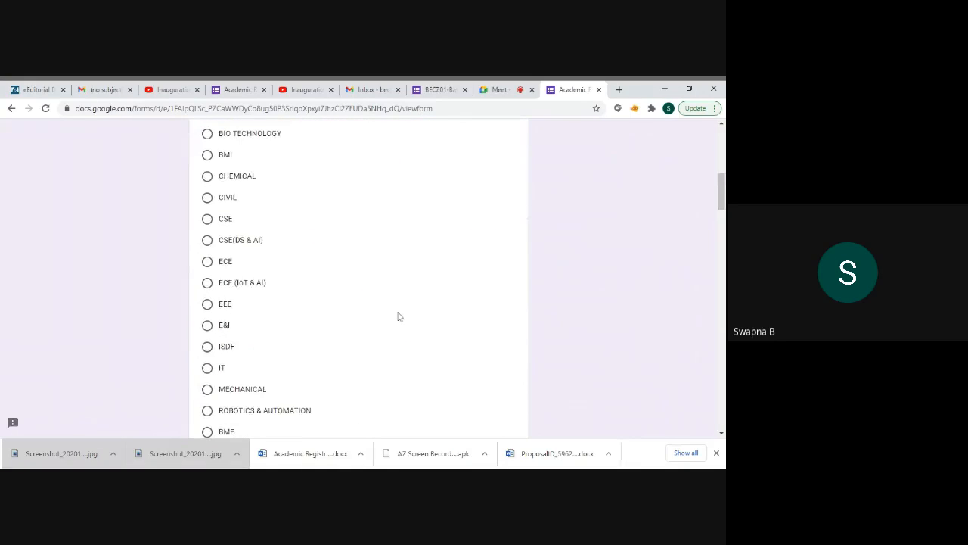
scroll(down, 3)
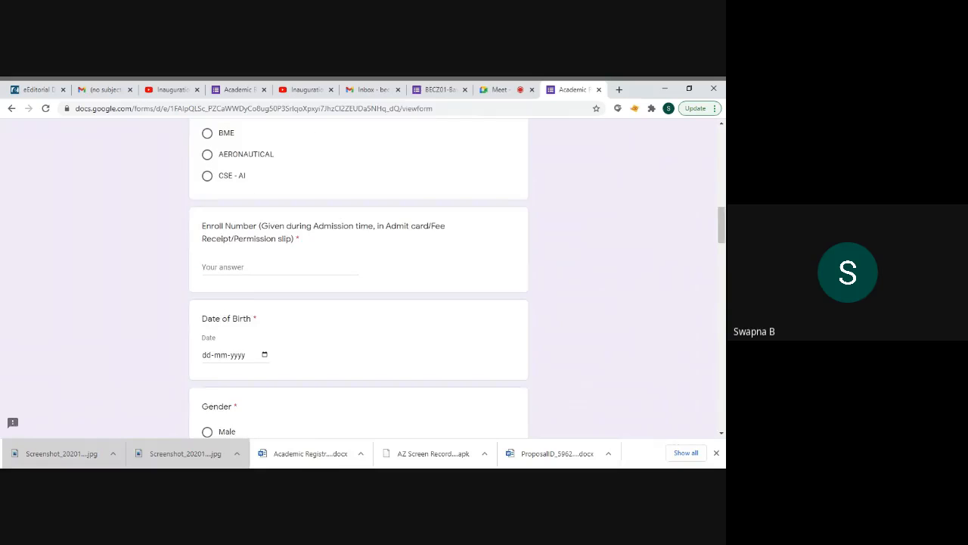
scroll(down, 3)
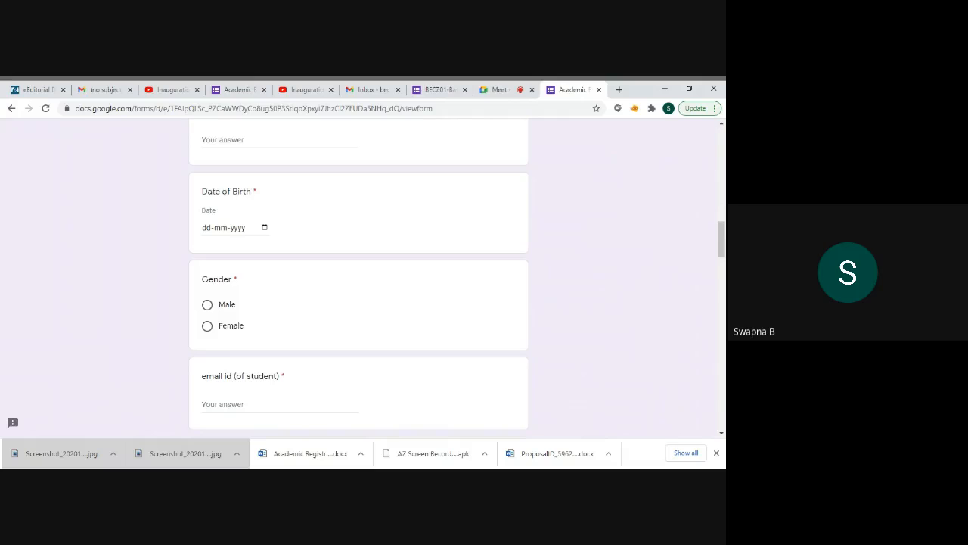
scroll(down, 3)
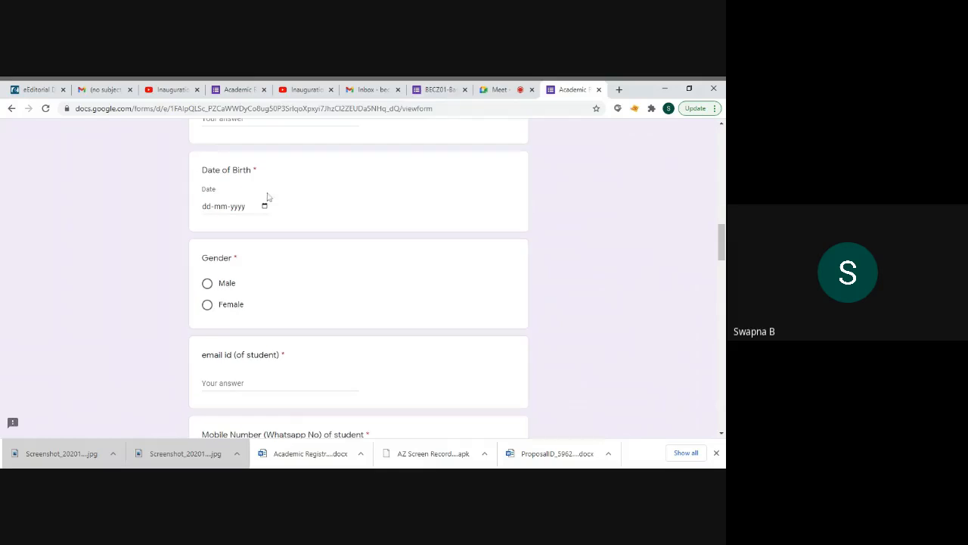
mouse_move(266, 178)
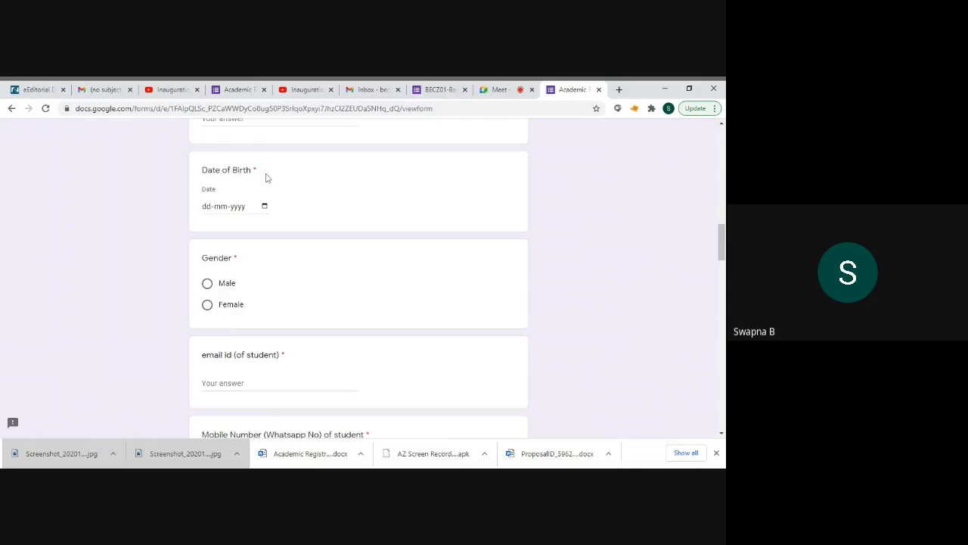
mouse_move(338, 199)
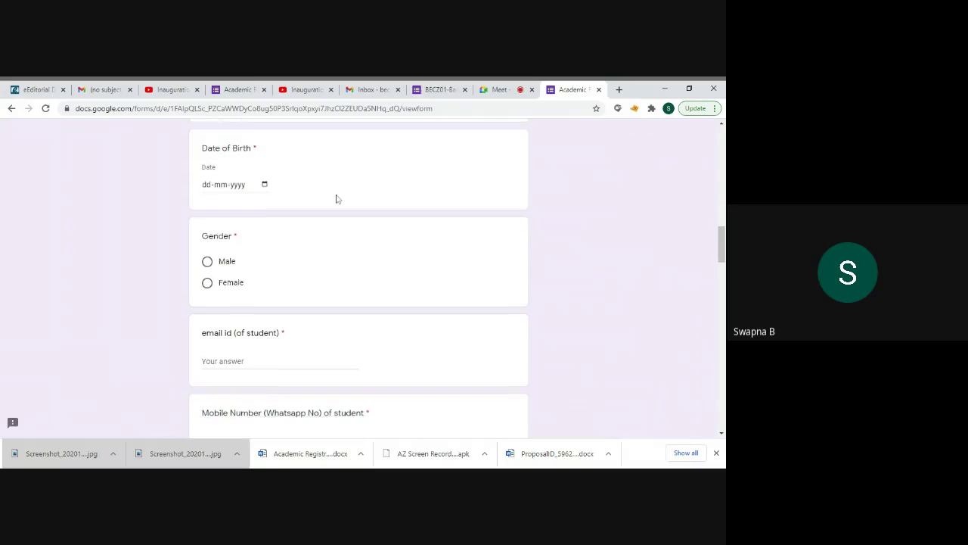
scroll(down, 3)
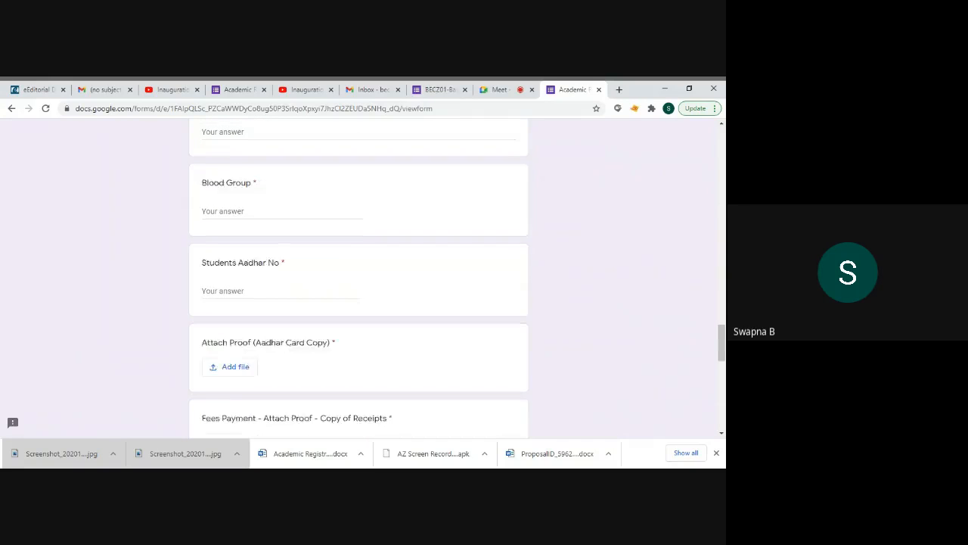
scroll(down, 3)
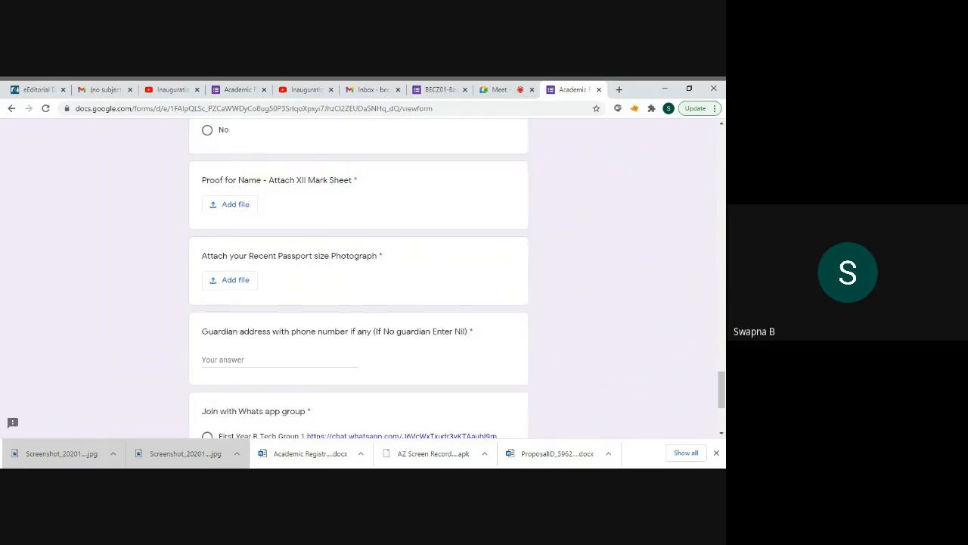
scroll(down, 3)
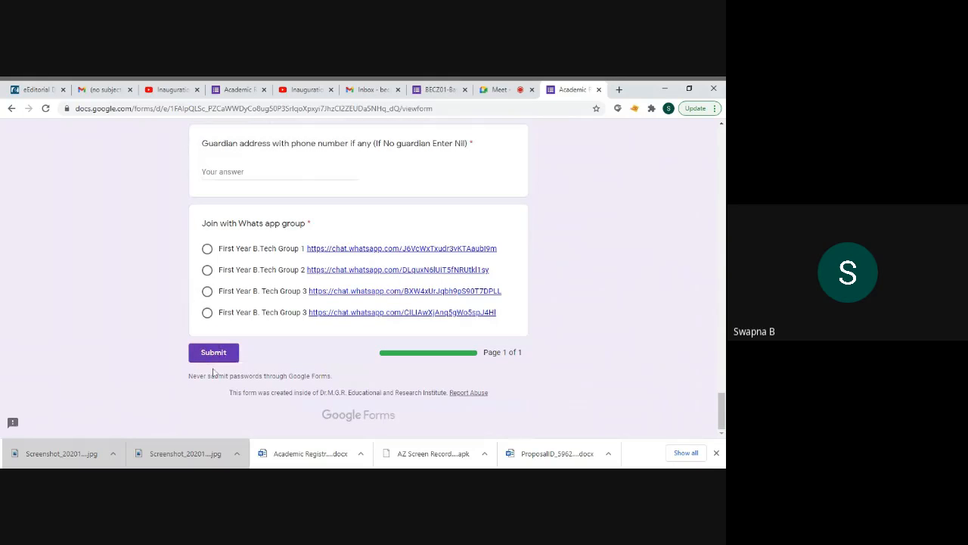
Submit the blank form, see Name of the Student flagged as required, and return to the top
click(213, 352)
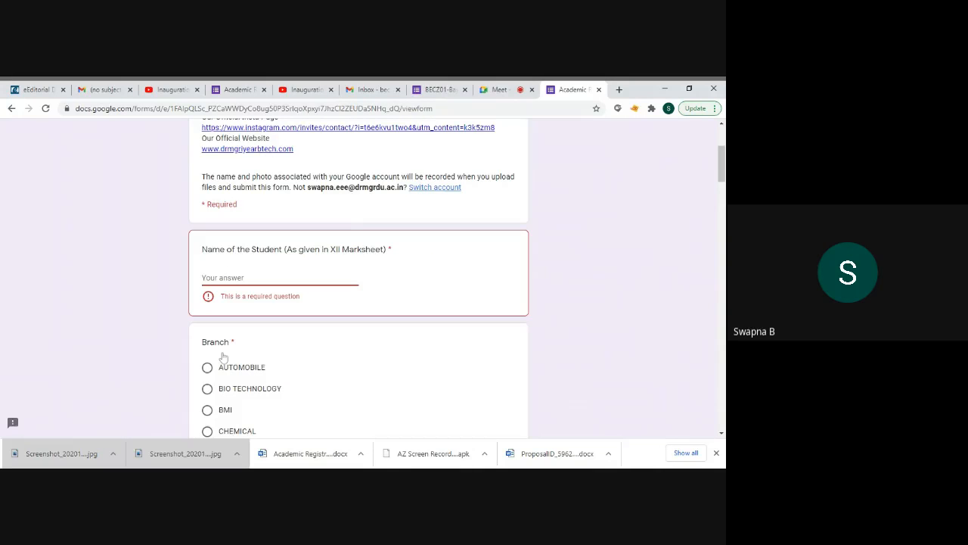
click(280, 277)
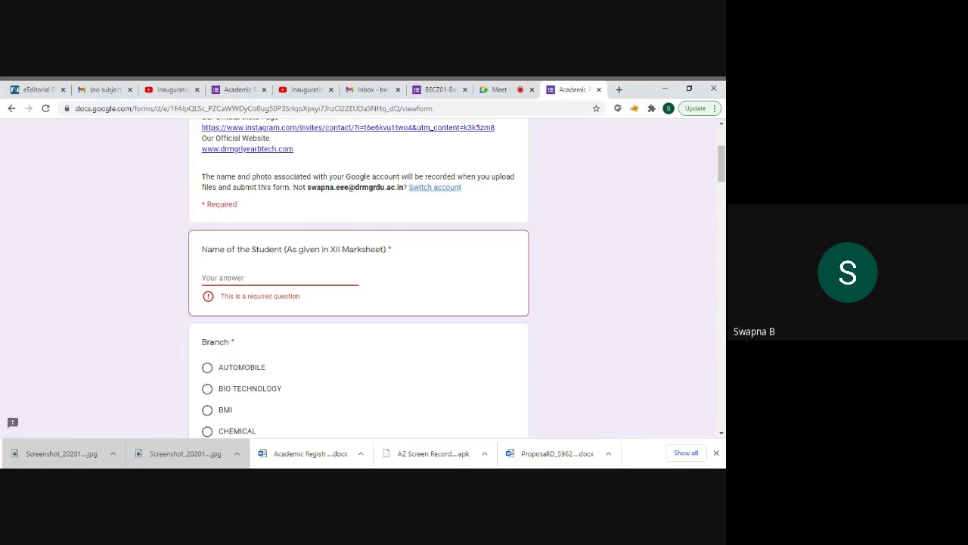
mouse_move(327, 310)
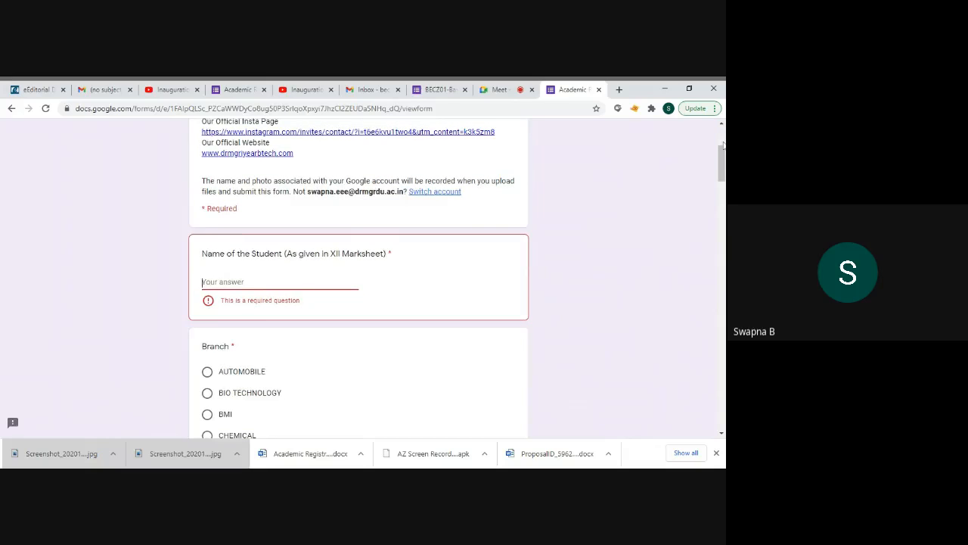
scroll(up, 3)
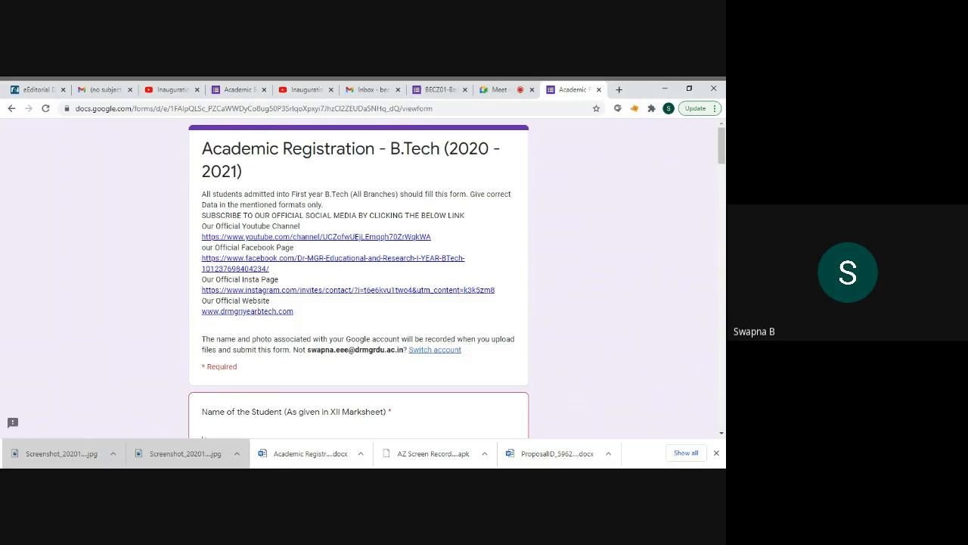
mouse_move(658, 228)
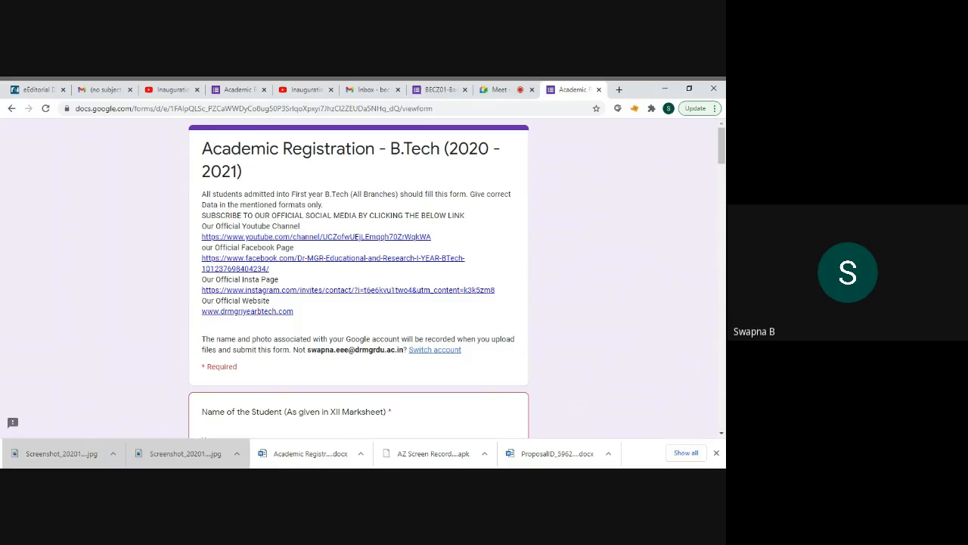
mouse_move(652, 297)
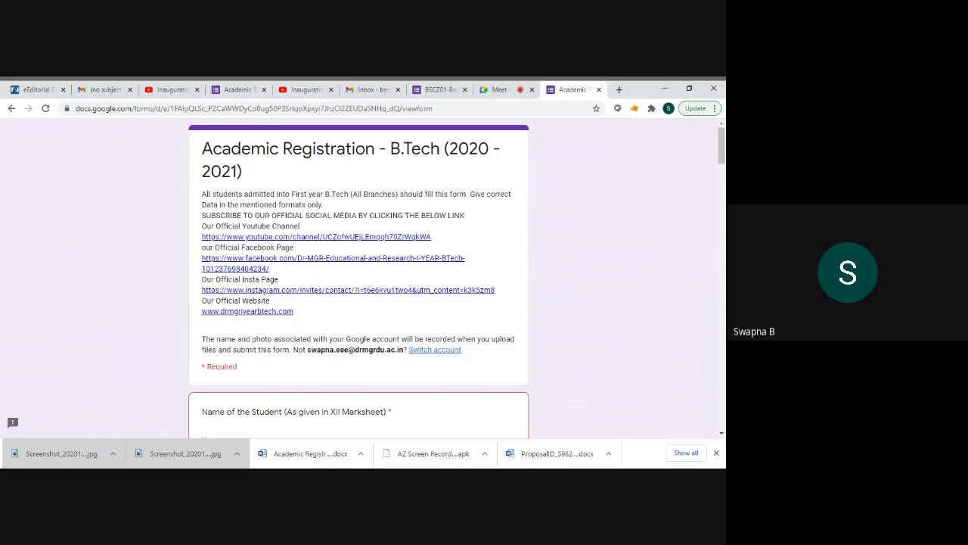
scroll(down, 3)
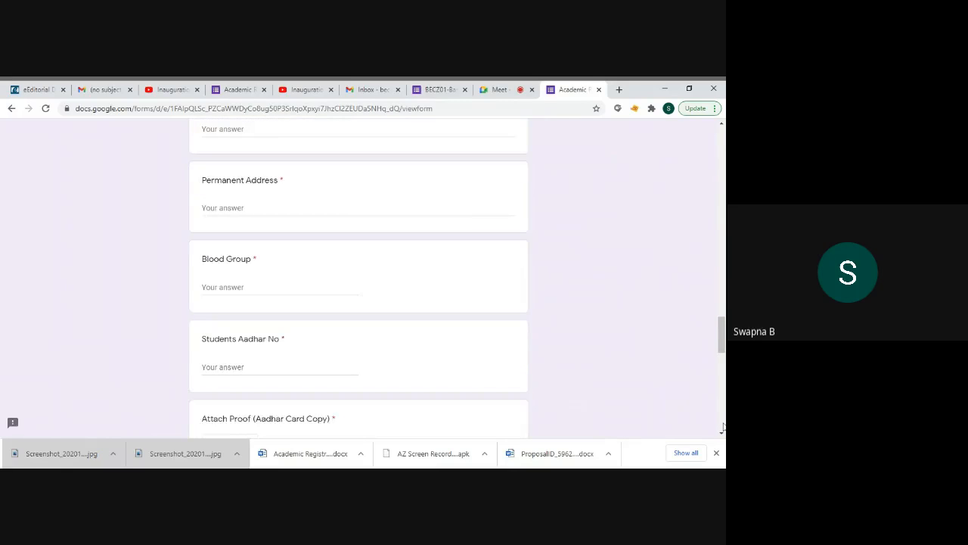
scroll(down, 3)
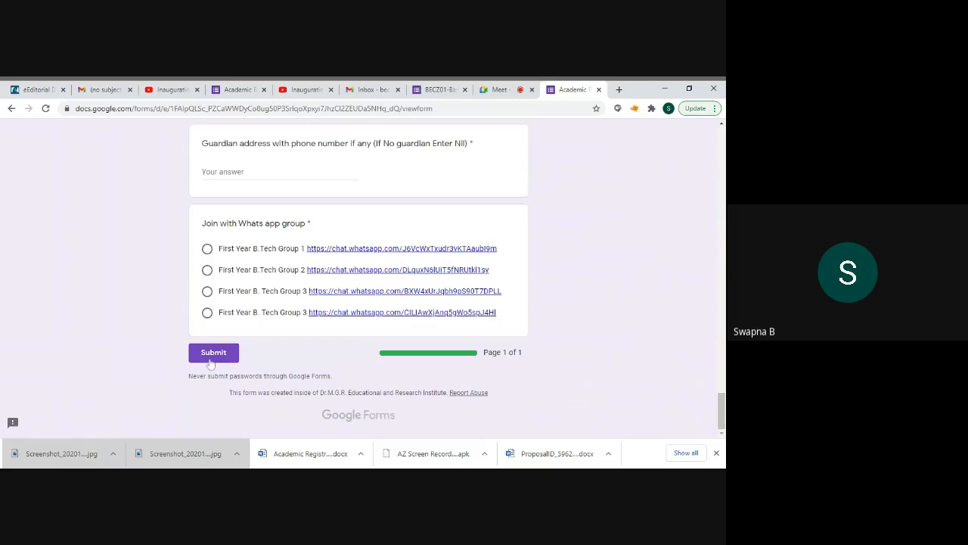
mouse_move(215, 414)
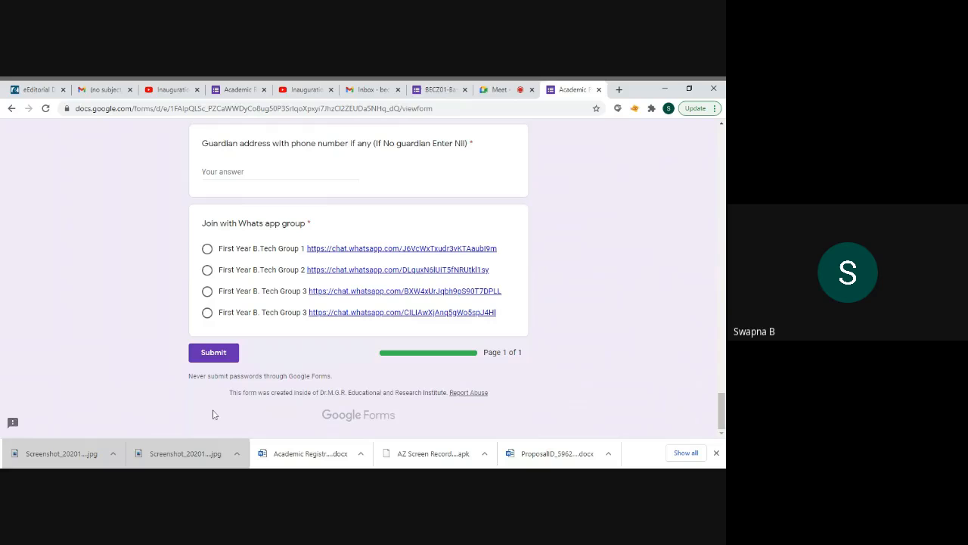
mouse_move(200, 402)
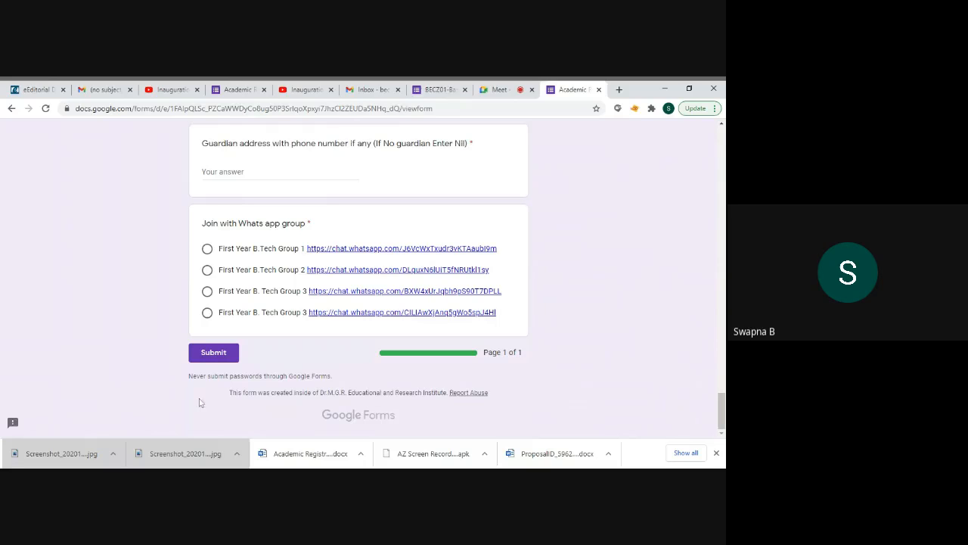